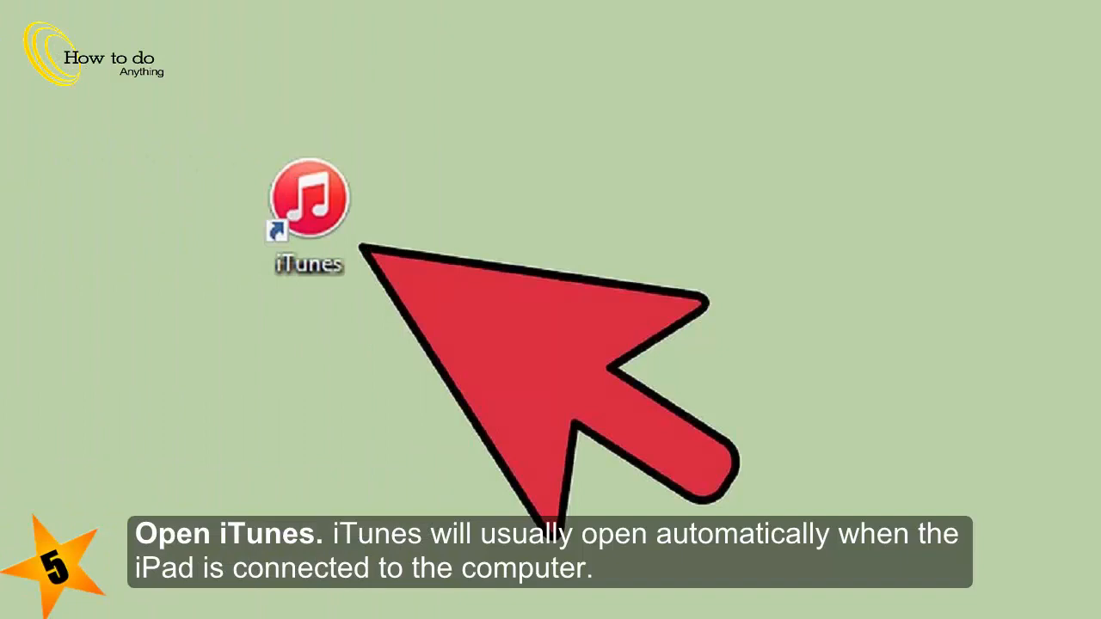
Launch iTunes from the desktop shortcut to show the iPad's iOS 5.1.1 Summary page.
{"action": "double_click", "coordinate": [308, 197]}
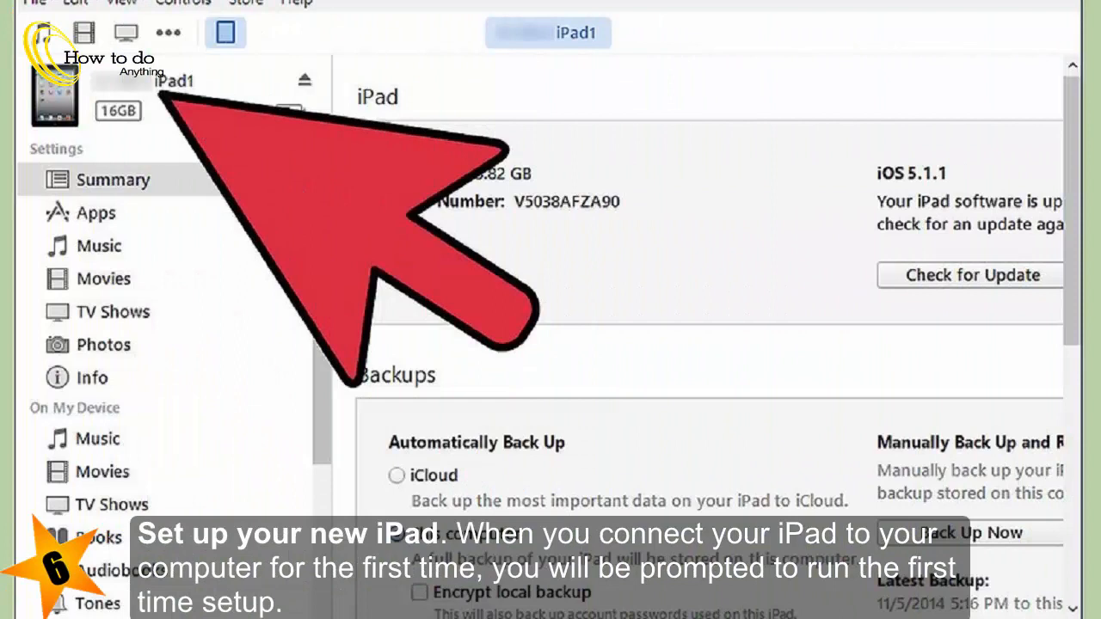